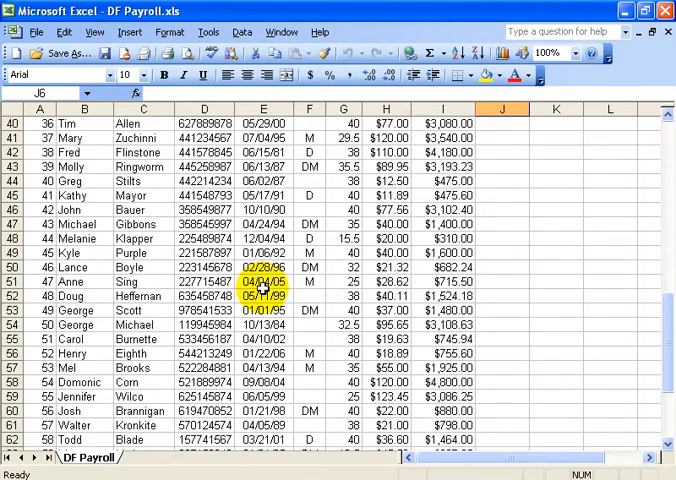
# Scroll down the DF Payroll worksheet before previewing the printout
pyautogui.scroll(-3)
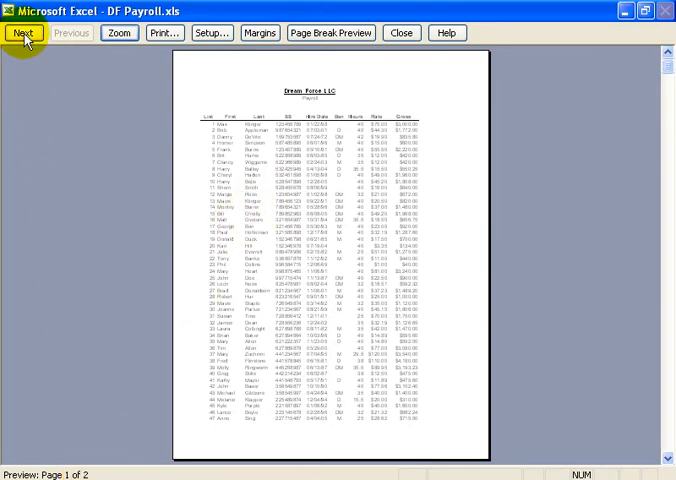
# View page 2 of the preview zoomed out and magnified, then return to the worksheet
pyautogui.click(24, 32)
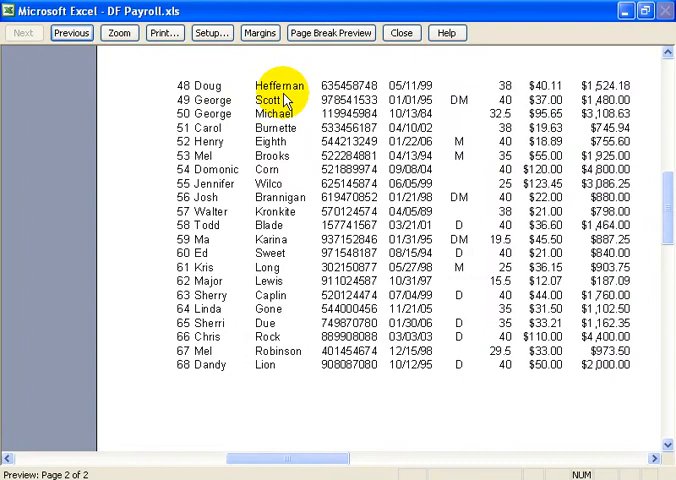
pyautogui.click(118, 32)
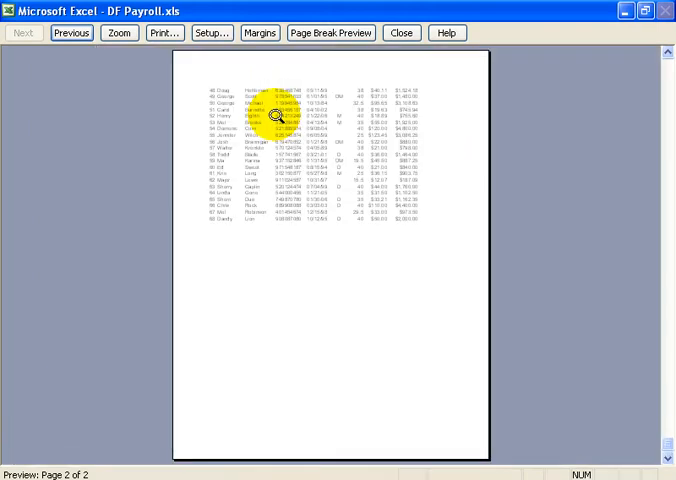
pyautogui.moveTo(264, 82)
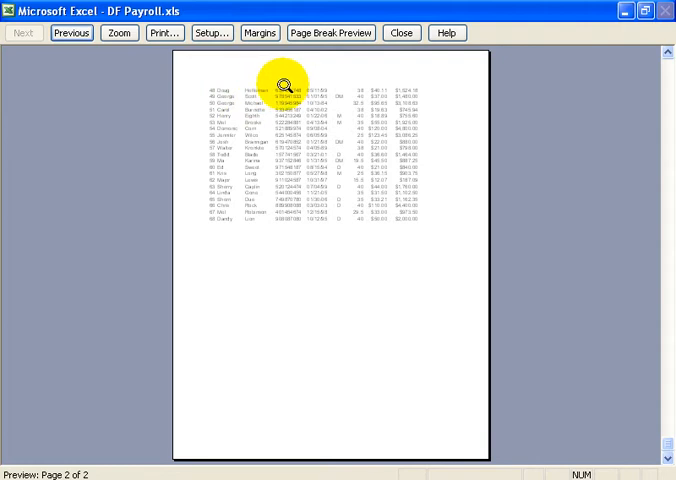
pyautogui.moveTo(292, 96)
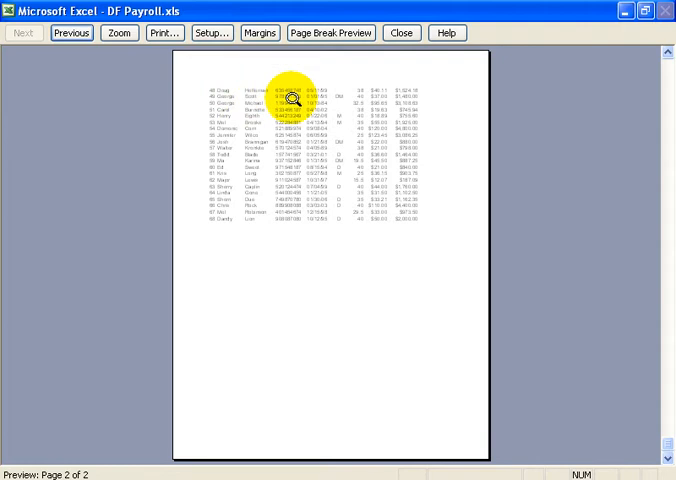
pyautogui.click(118, 32)
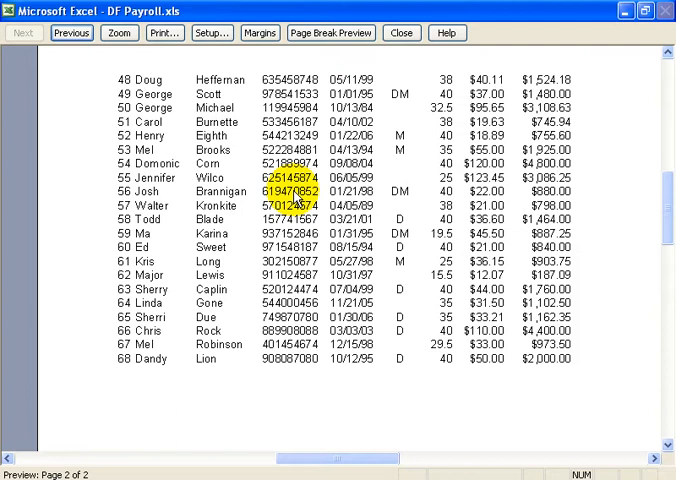
pyautogui.click(400, 32)
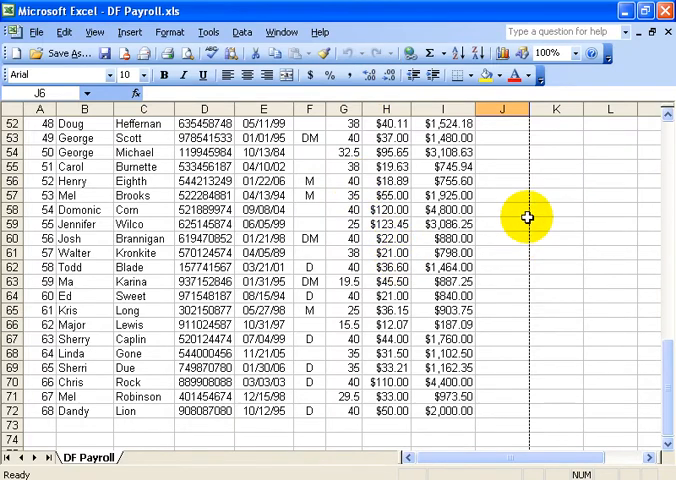
pyautogui.moveTo(514, 324)
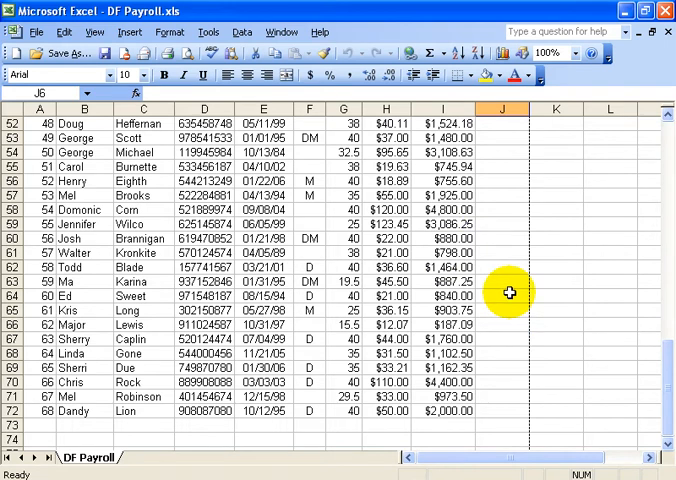
# Select cells near the top of the sheet and bring up Page Setup for DF Payroll
pyautogui.click(502, 108)
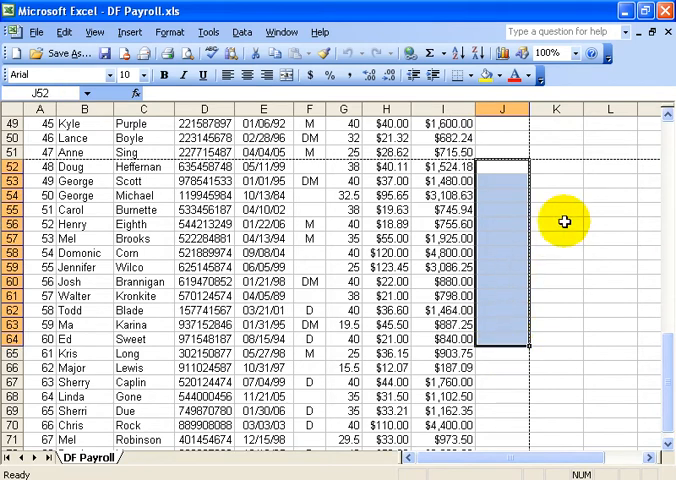
pyautogui.click(556, 224)
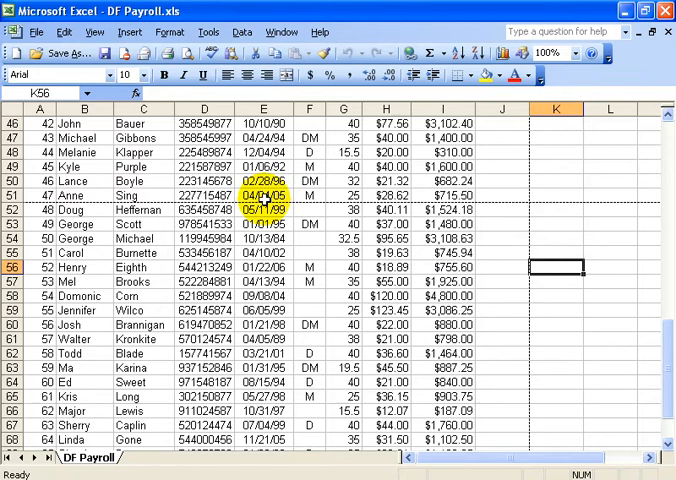
pyautogui.click(142, 208)
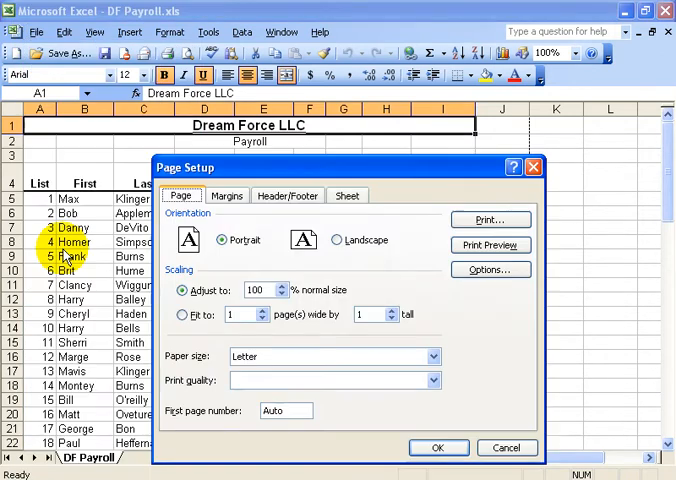
# Set Rows to repeat at top to $4:$4 on the Sheet settings
pyautogui.click(348, 196)
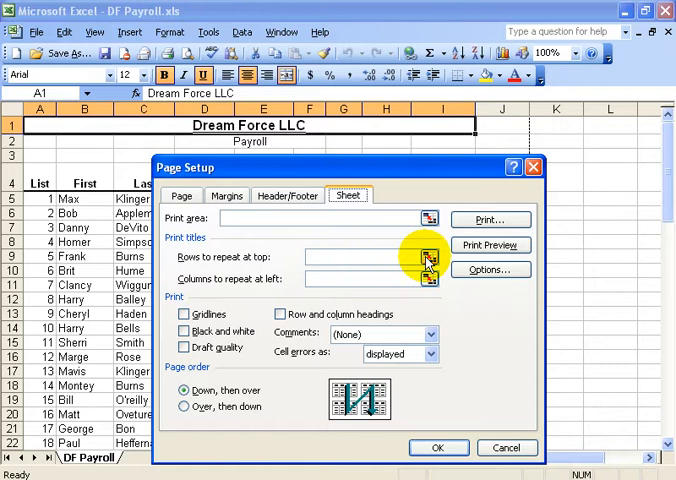
pyautogui.click(428, 260)
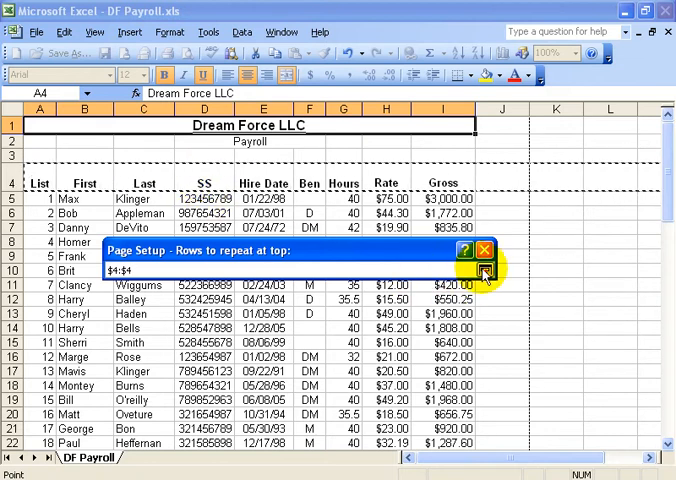
pyautogui.click(484, 272)
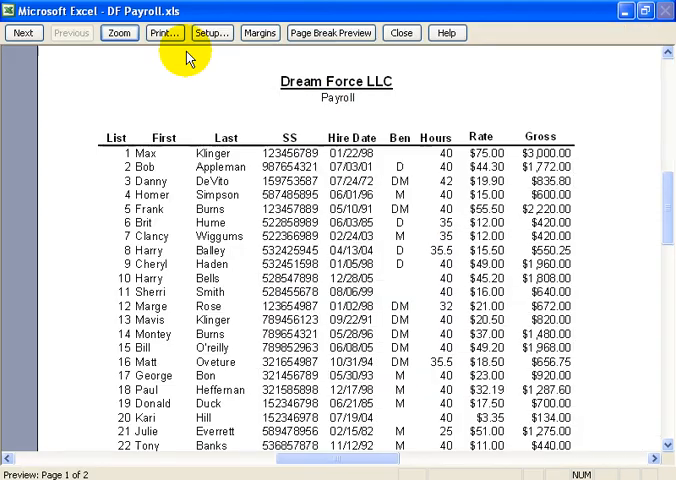
# Magnify page 2 to verify the List, First, Last, SS headers now repeat above its rows
pyautogui.click(118, 32)
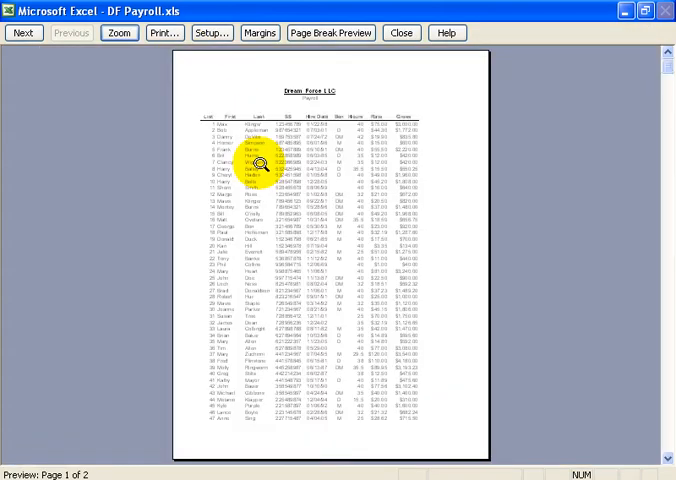
pyautogui.click(24, 32)
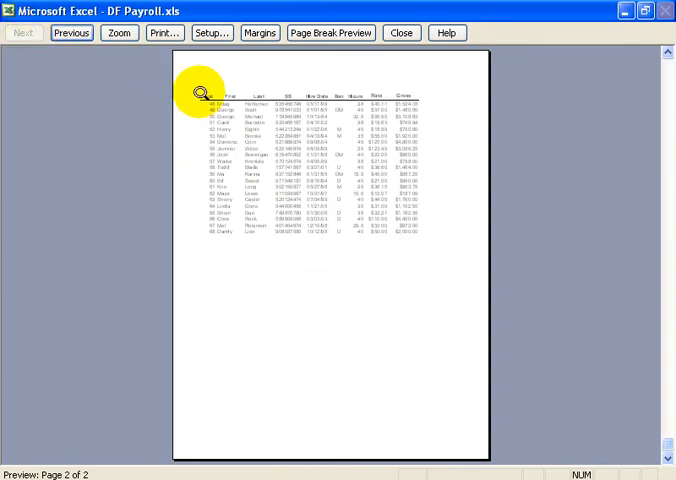
pyautogui.click(118, 32)
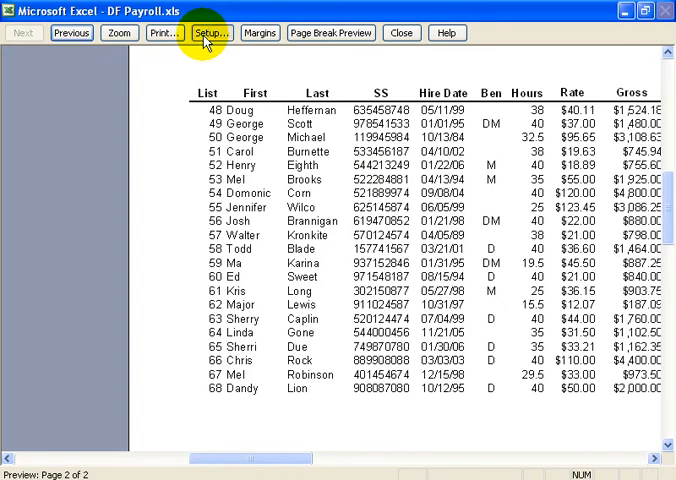
# Cancel Page Setup from the preview, returning to the normal worksheet view
pyautogui.click(210, 32)
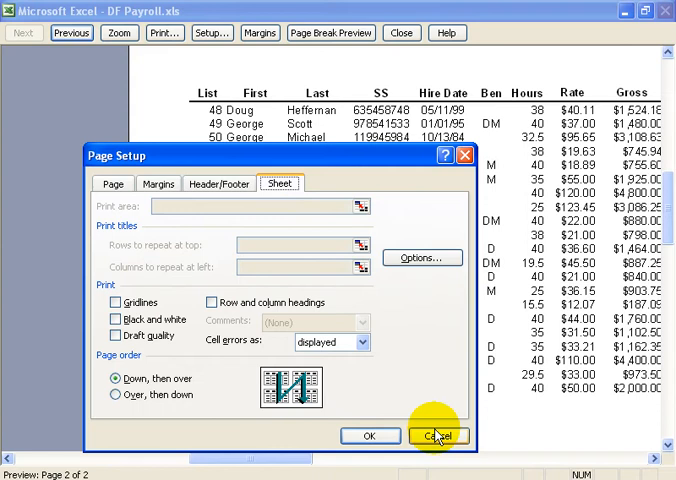
pyautogui.click(436, 436)
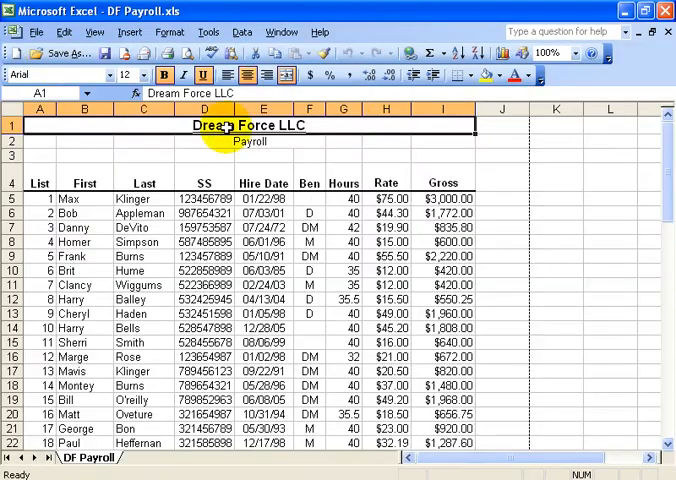